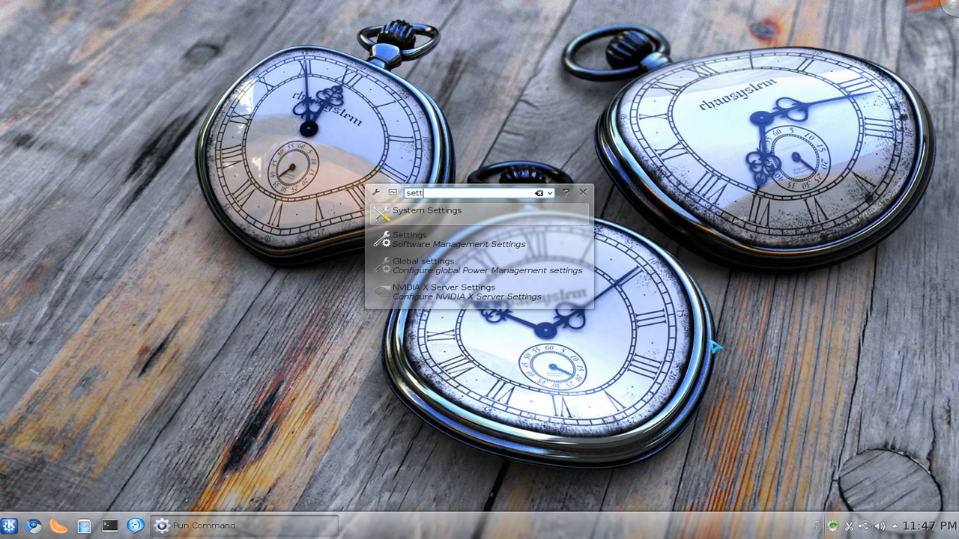
Launch System Settings and open Workspace Appearance's window decoration styles.
left_click(428, 210)
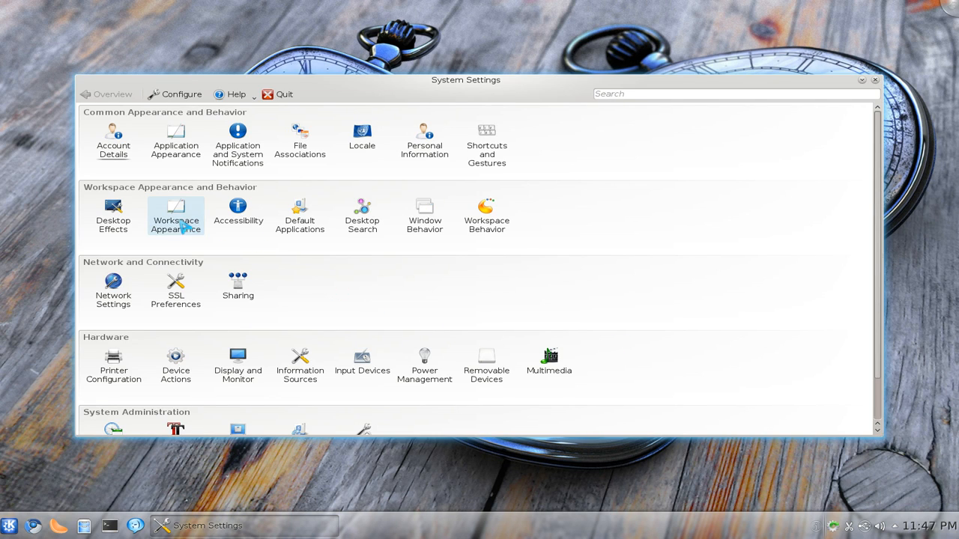
left_click(175, 216)
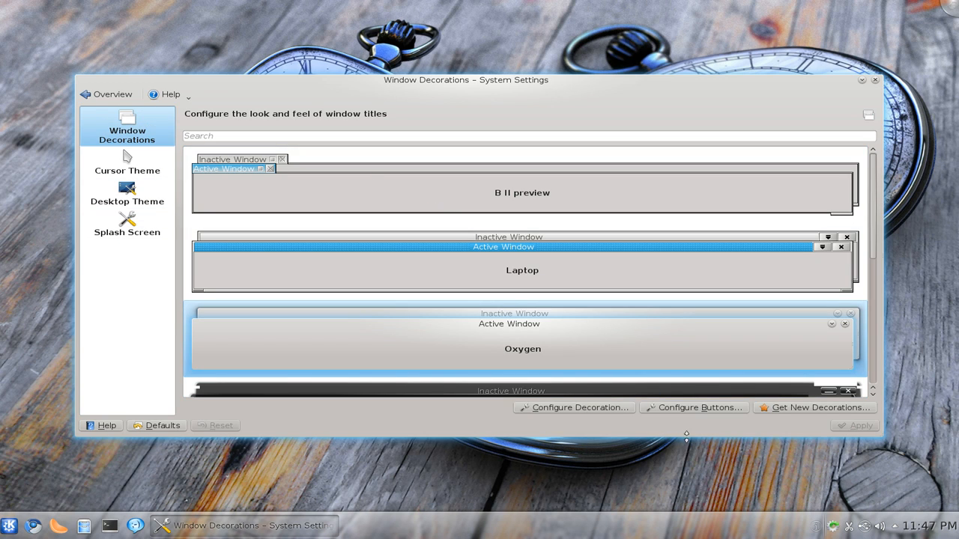
Rearrange the titlebar buttons in the Configure Buttons preview and confirm with OK.
left_click(694, 408)
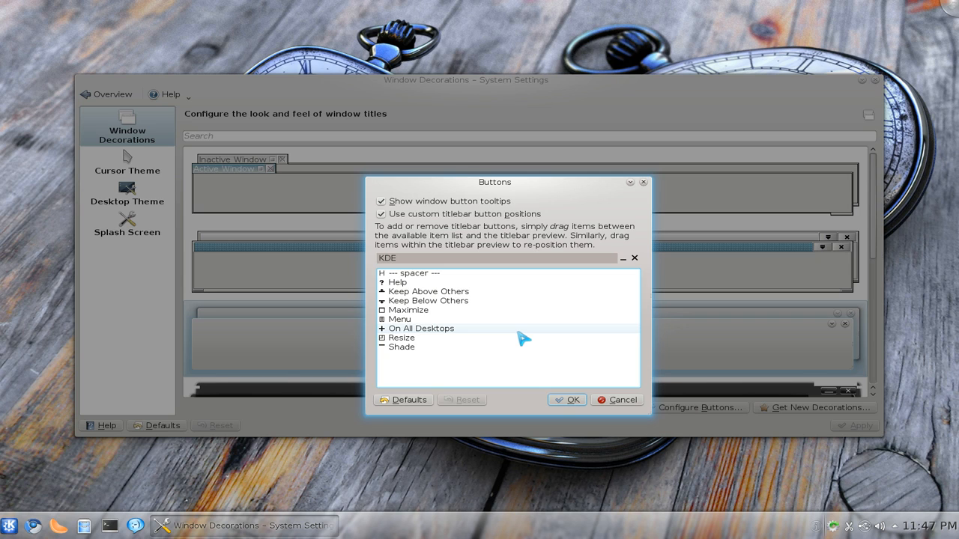
mouse_move(405, 227)
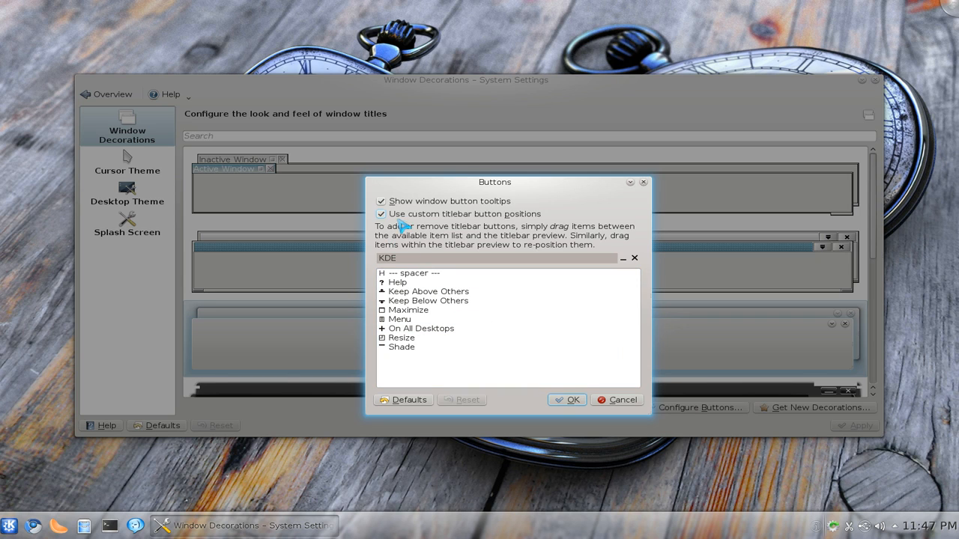
mouse_move(441, 227)
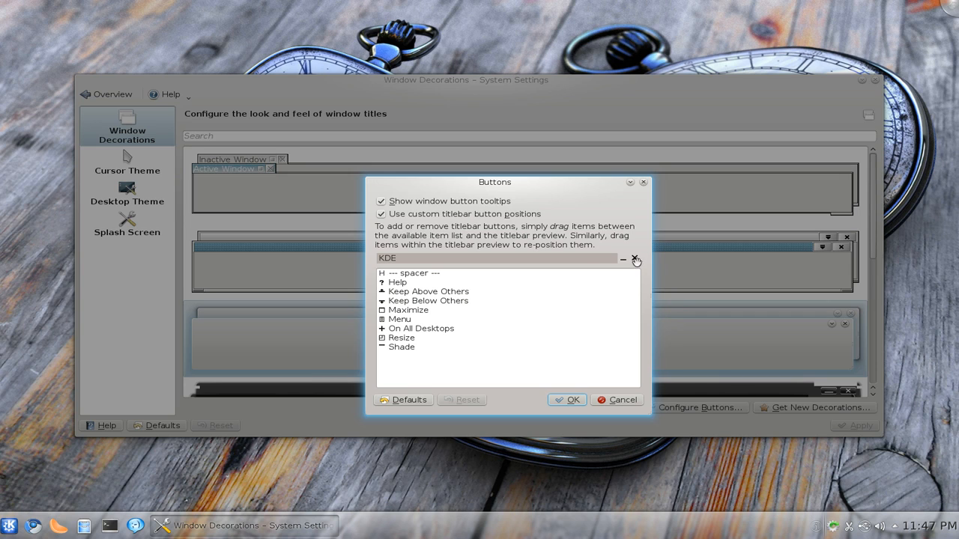
left_click(634, 258)
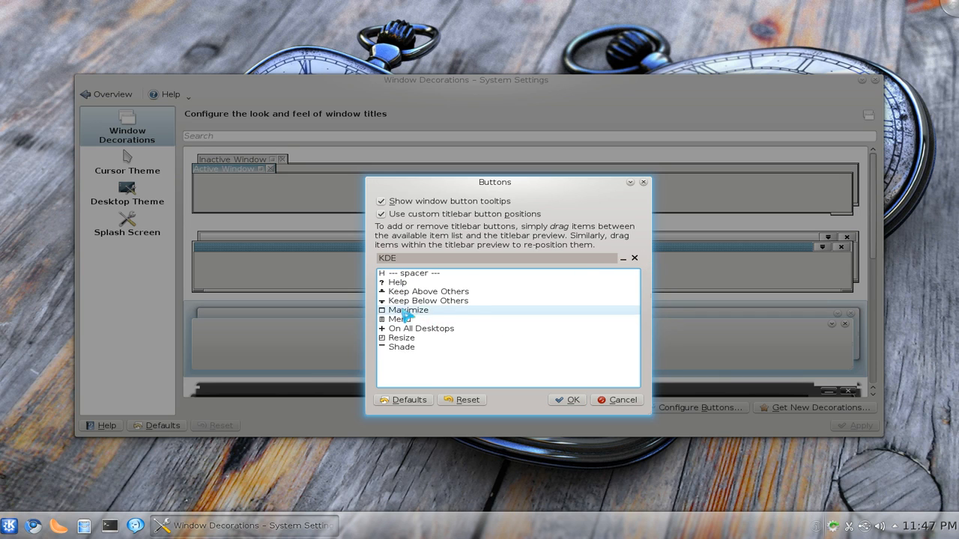
mouse_move(382, 264)
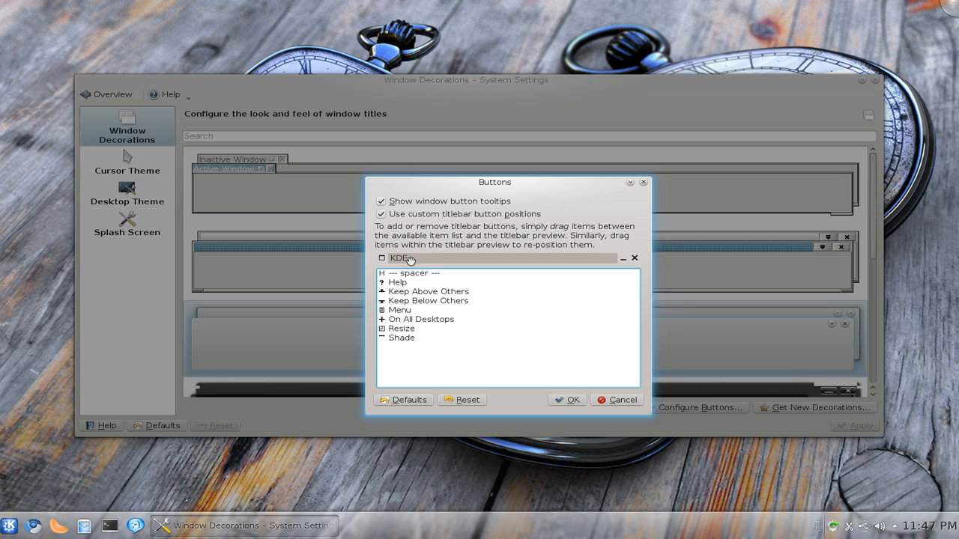
mouse_move(413, 375)
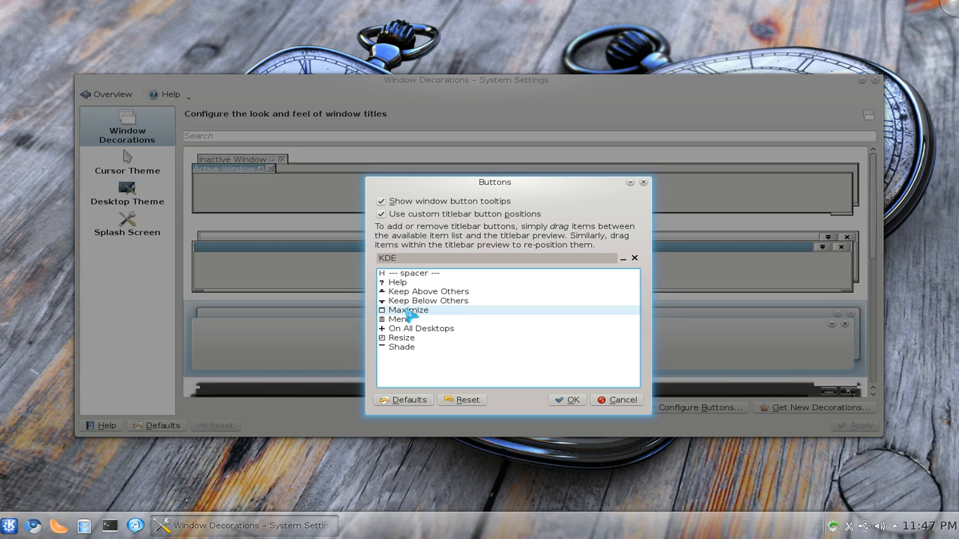
left_click(567, 399)
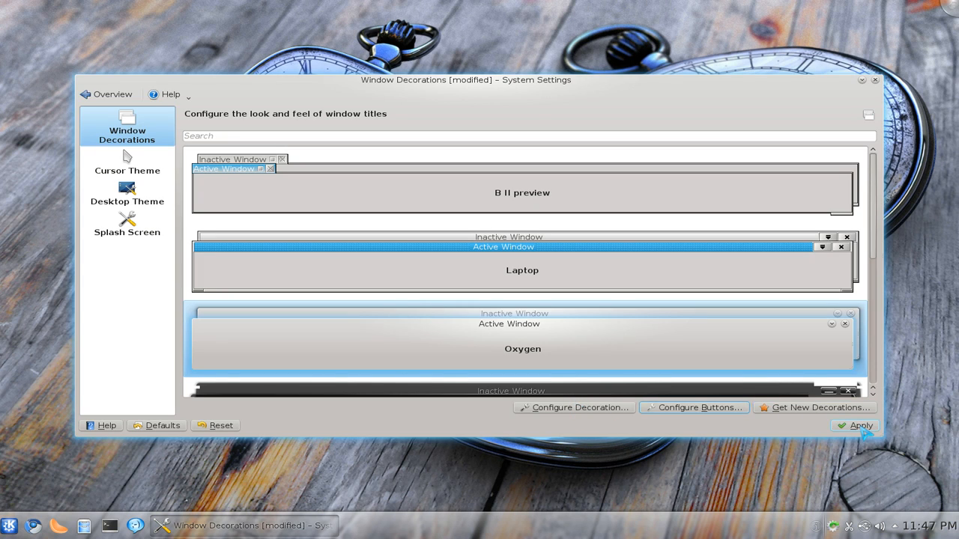
Apply the new titlebar button layout and return to the settings overview.
left_click(860, 425)
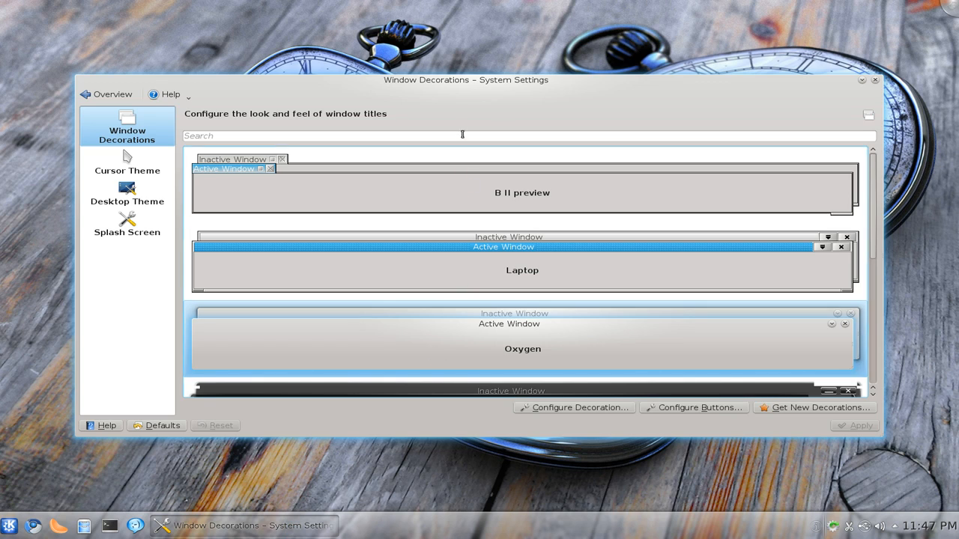
mouse_move(567, 88)
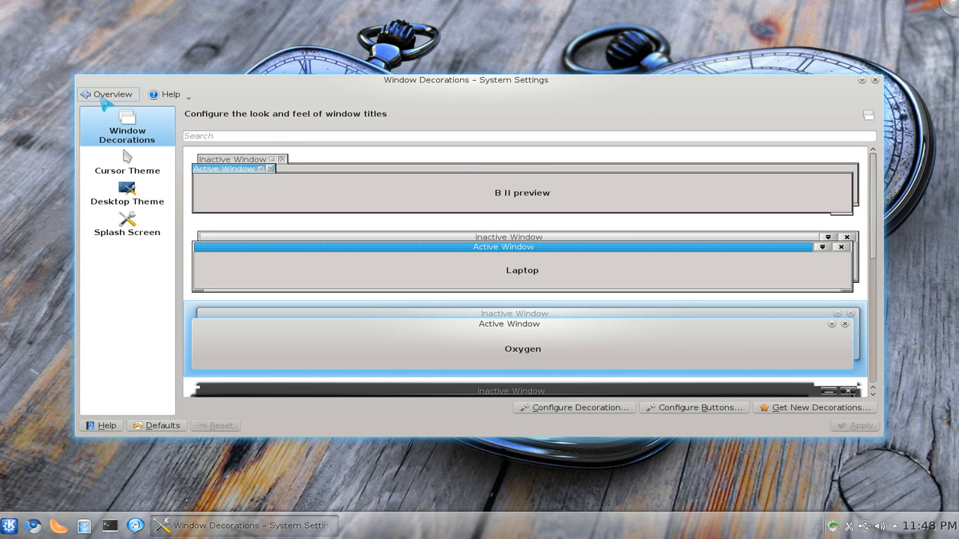
left_click(107, 93)
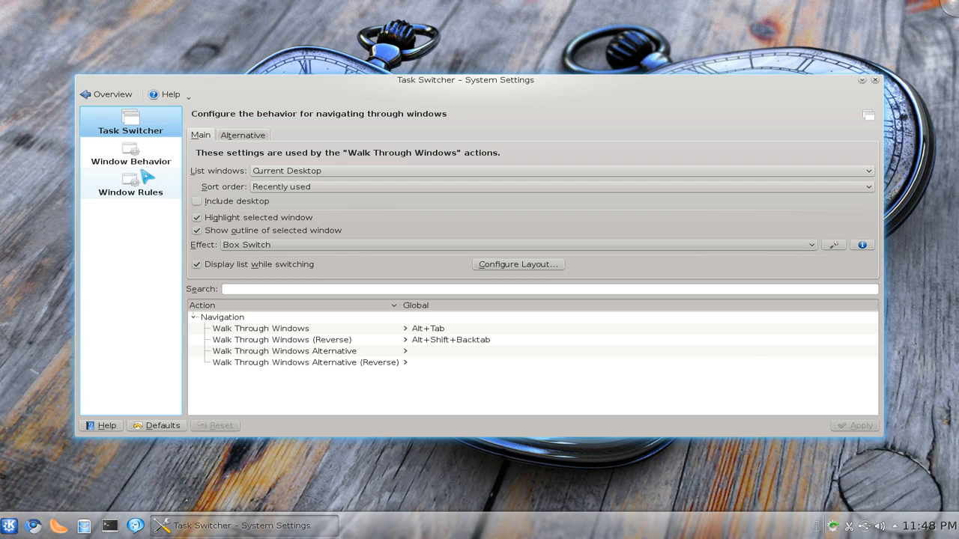
Show Window Behavior's Titlebar Actions, with double-click set to Maximize.
left_click(130, 155)
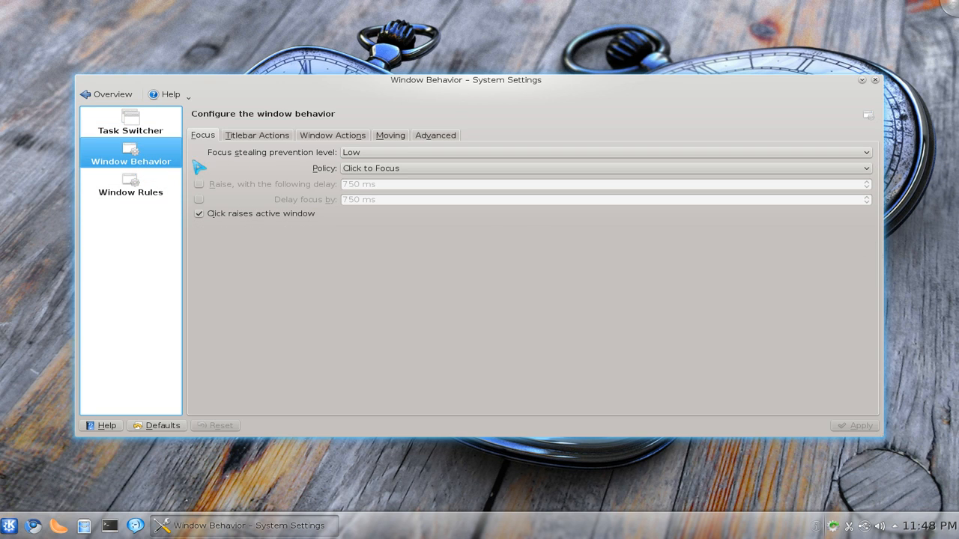
mouse_move(257, 135)
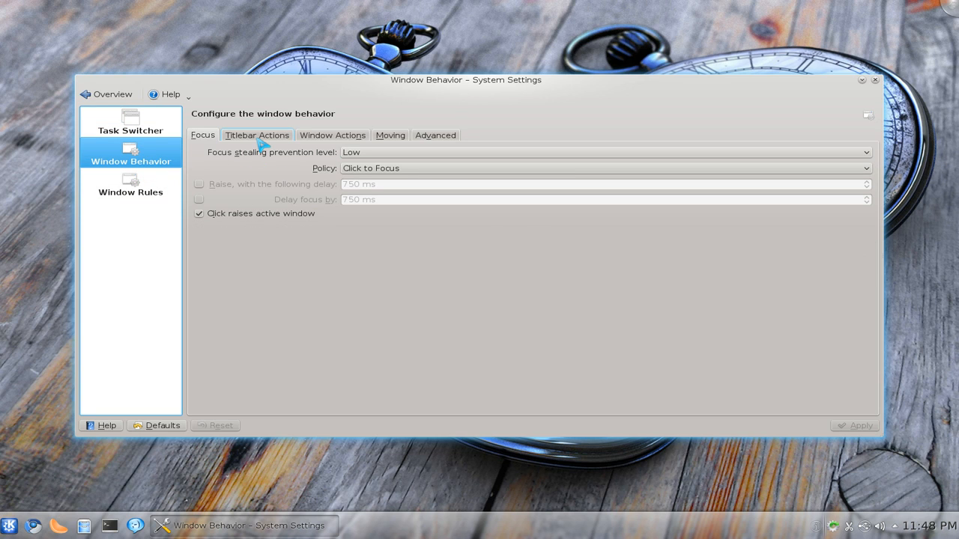
left_click(256, 135)
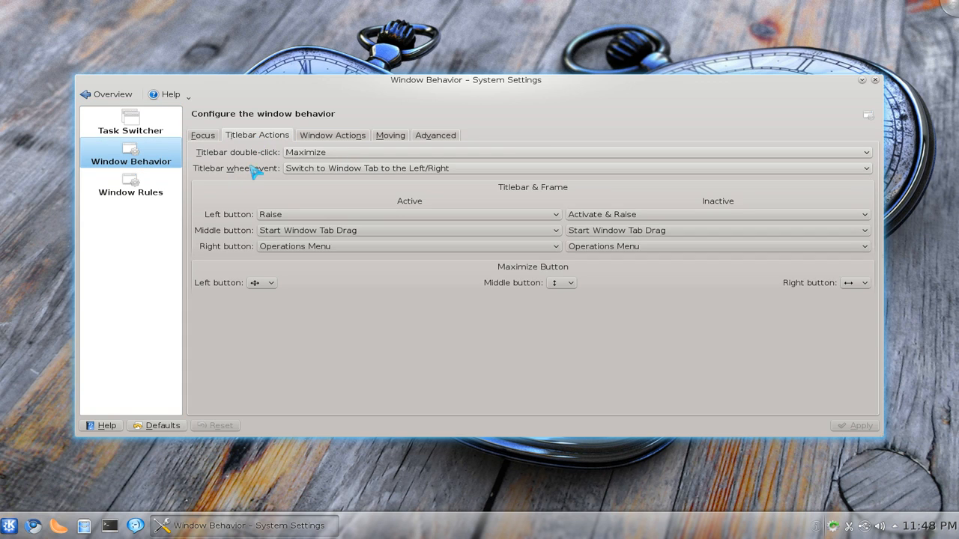
mouse_move(280, 168)
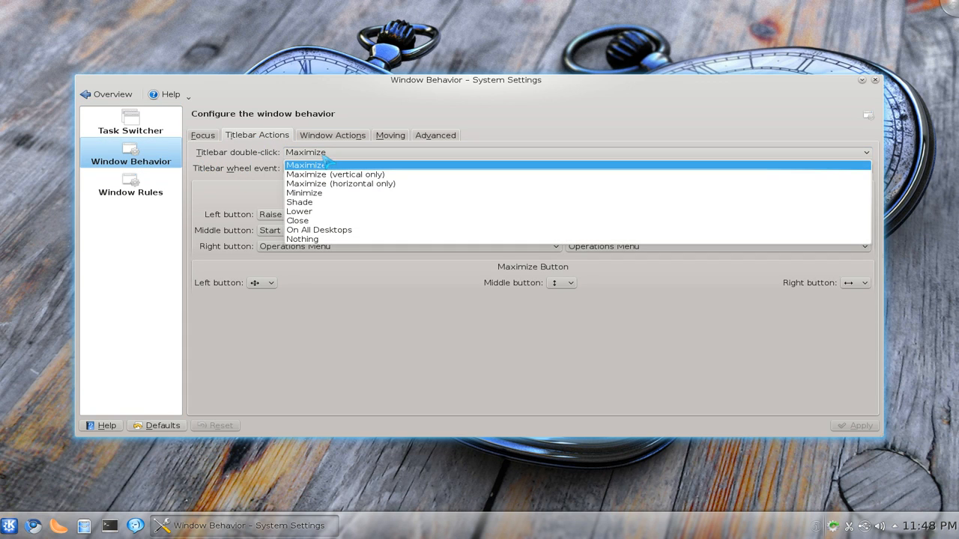
mouse_move(304, 192)
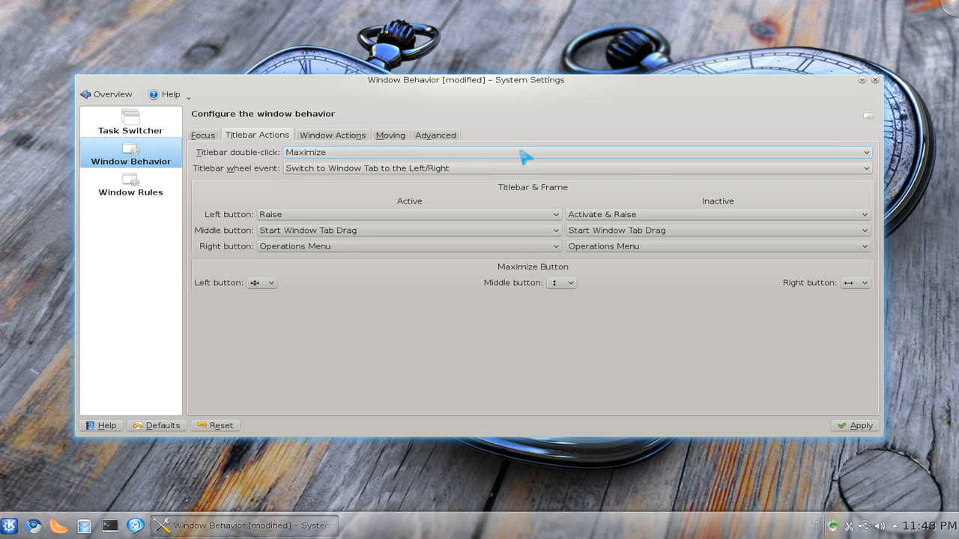
mouse_move(382, 204)
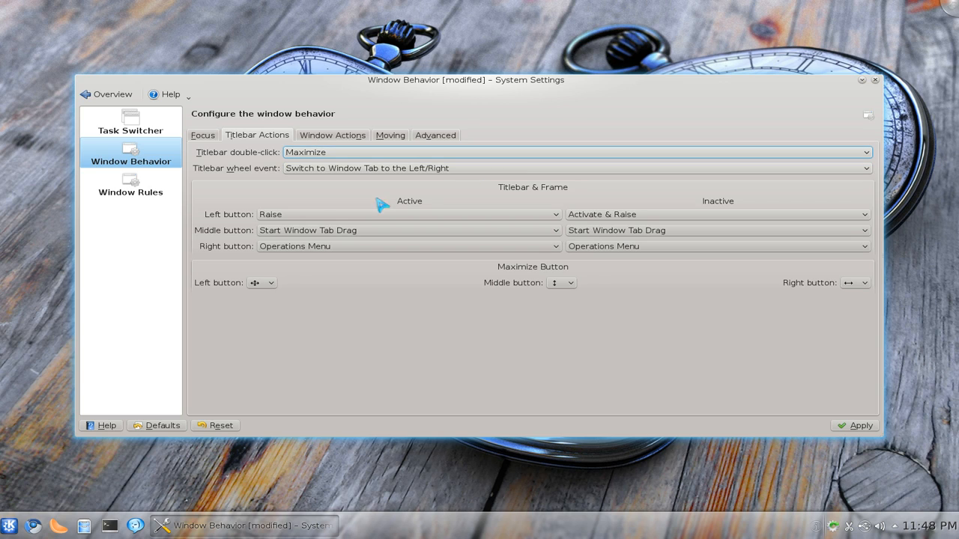
mouse_move(249, 247)
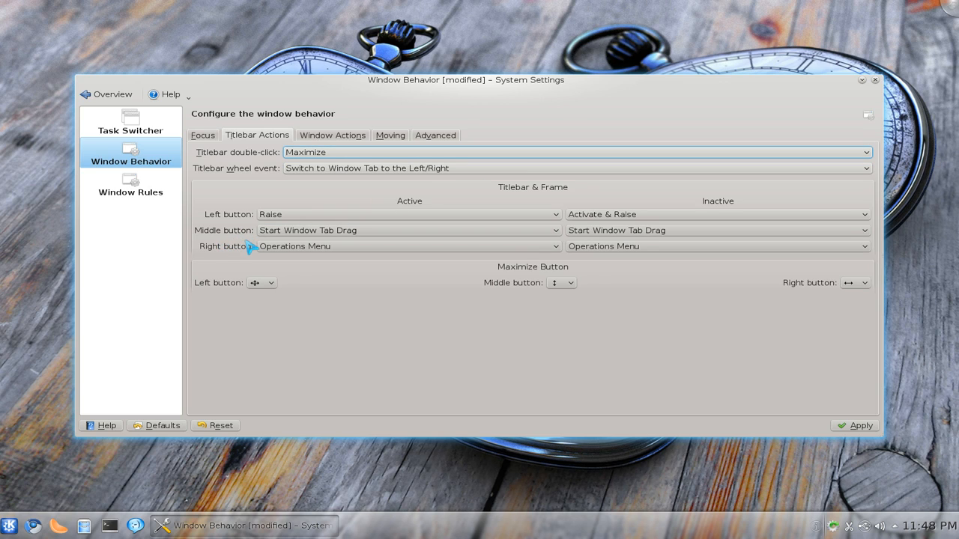
mouse_move(568, 112)
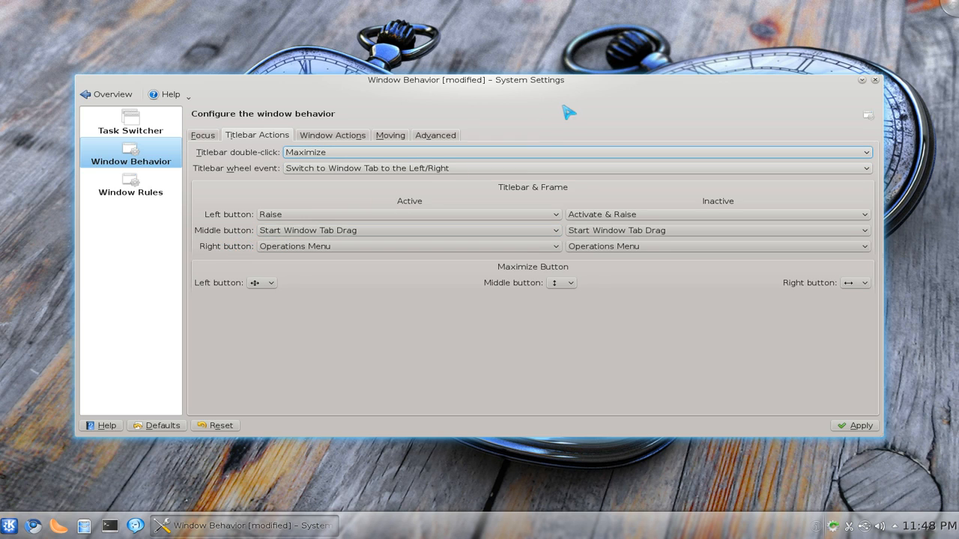
Keep Start Window Tab Drag as middle-button action, tab Dolphin with settings, switch back.
left_click(553, 230)
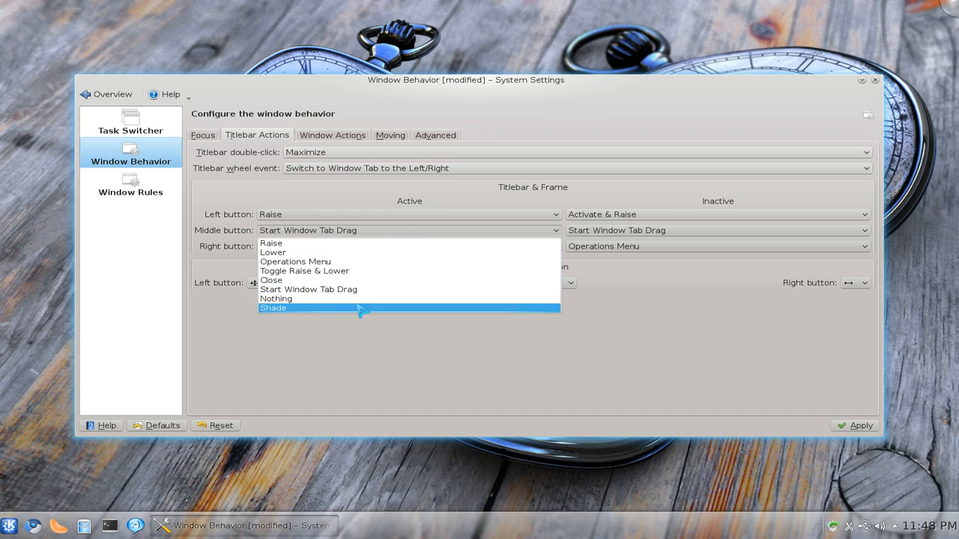
mouse_move(359, 290)
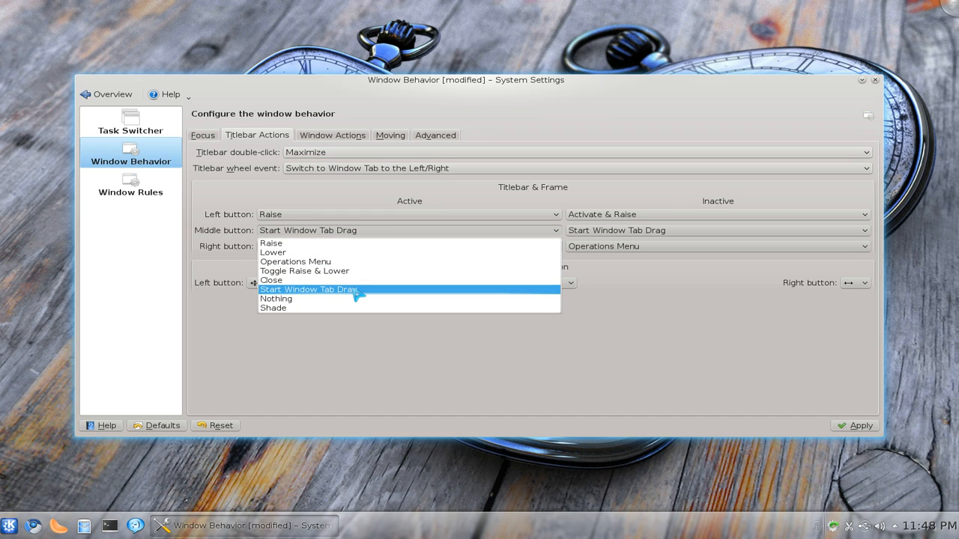
mouse_move(304, 298)
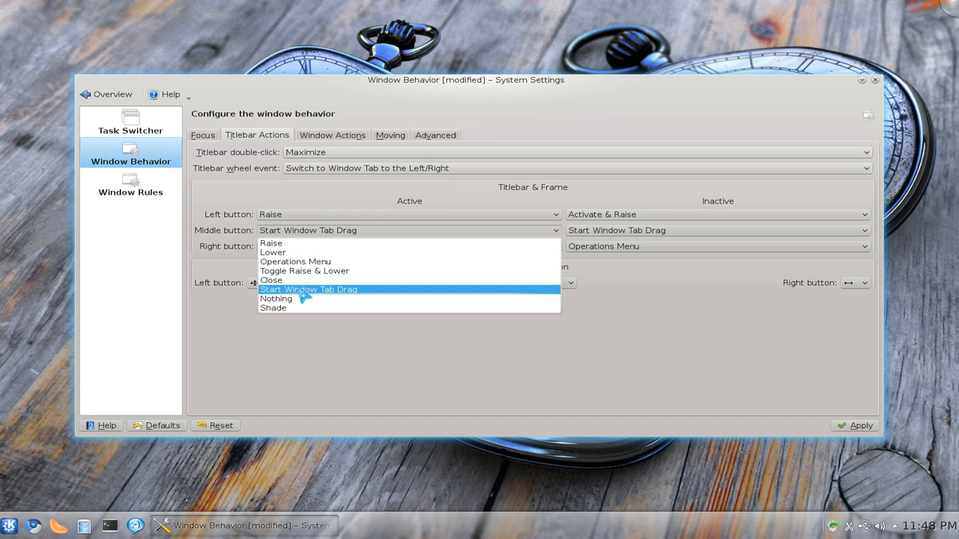
mouse_move(344, 300)
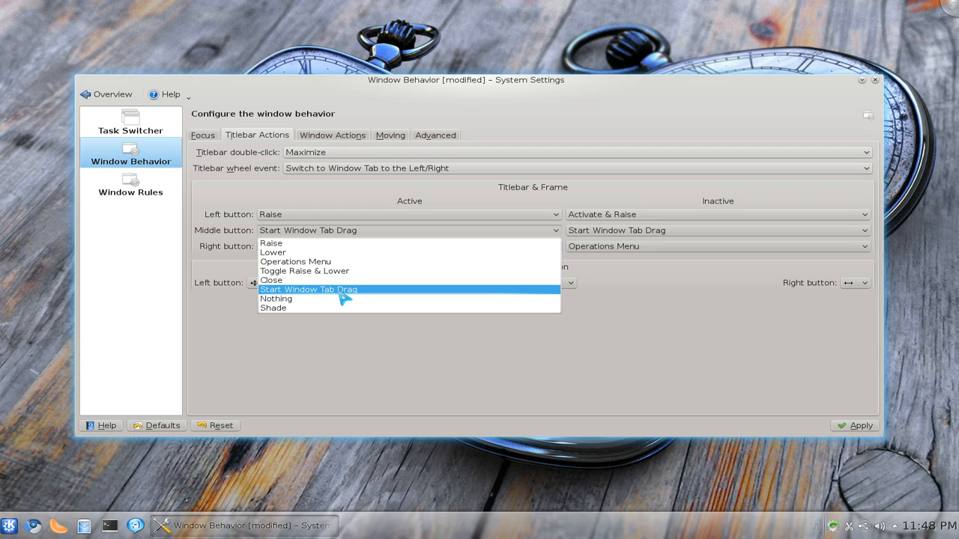
mouse_move(304, 298)
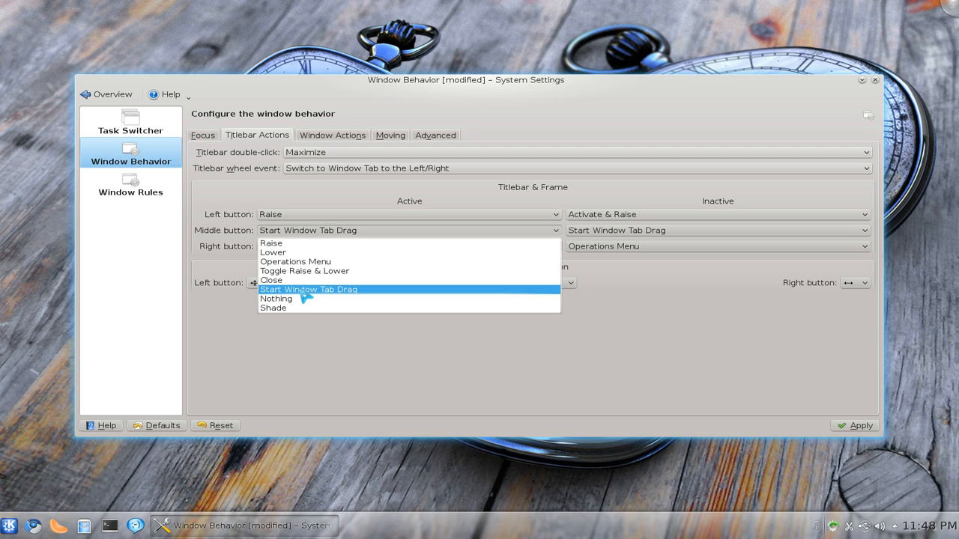
mouse_move(325, 297)
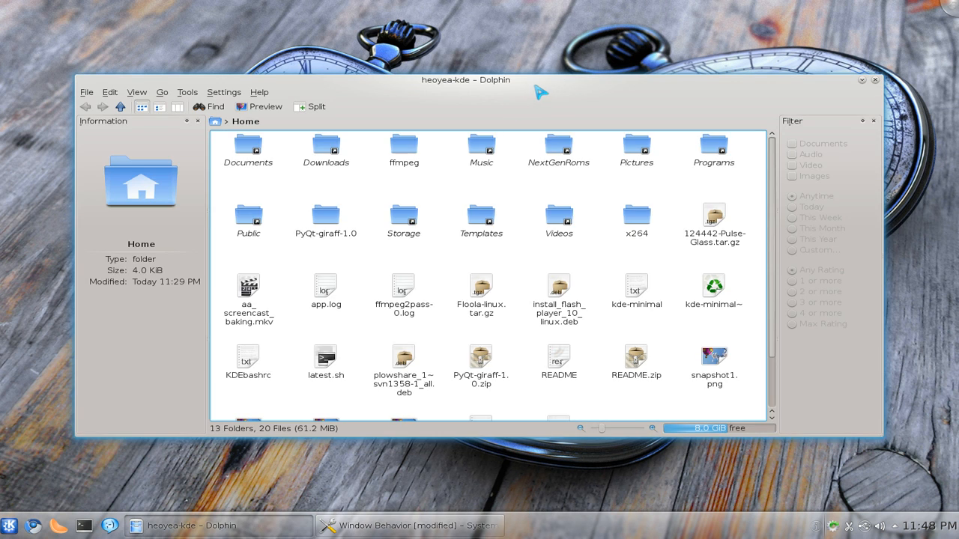
left_click(410, 525)
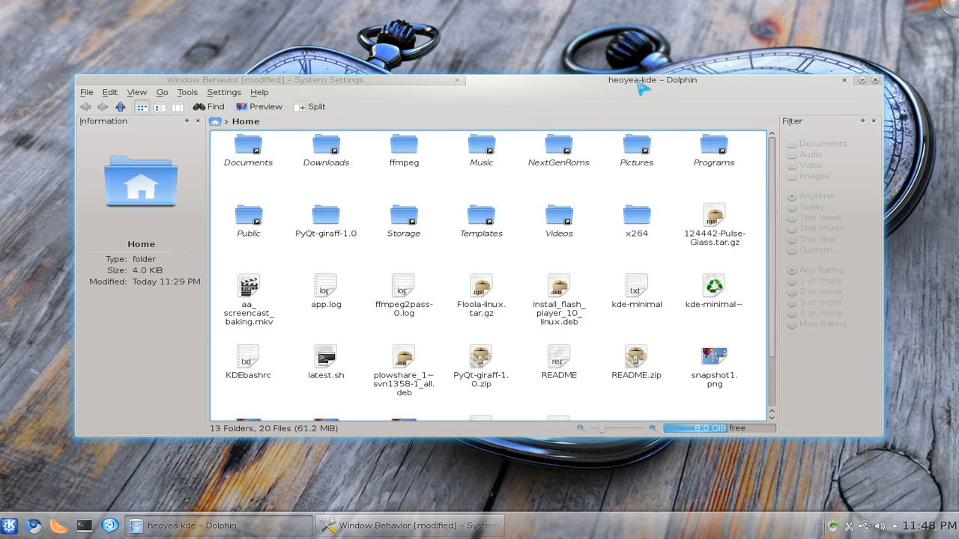
left_click(409, 525)
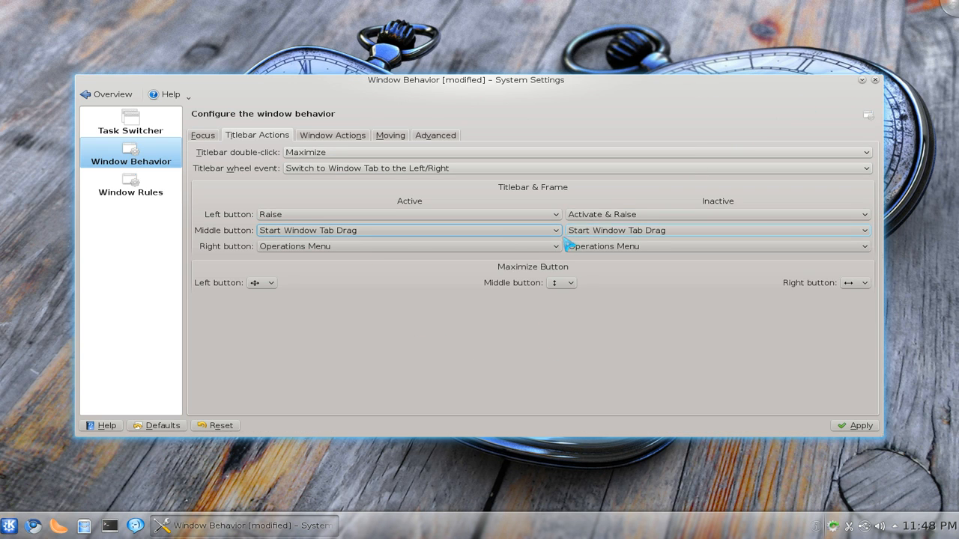
mouse_move(835, 111)
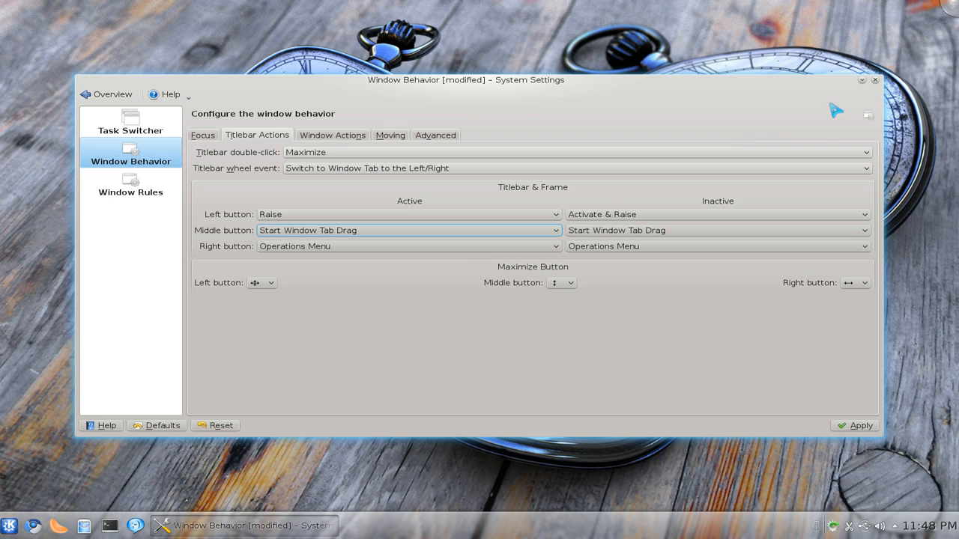
mouse_move(719, 367)
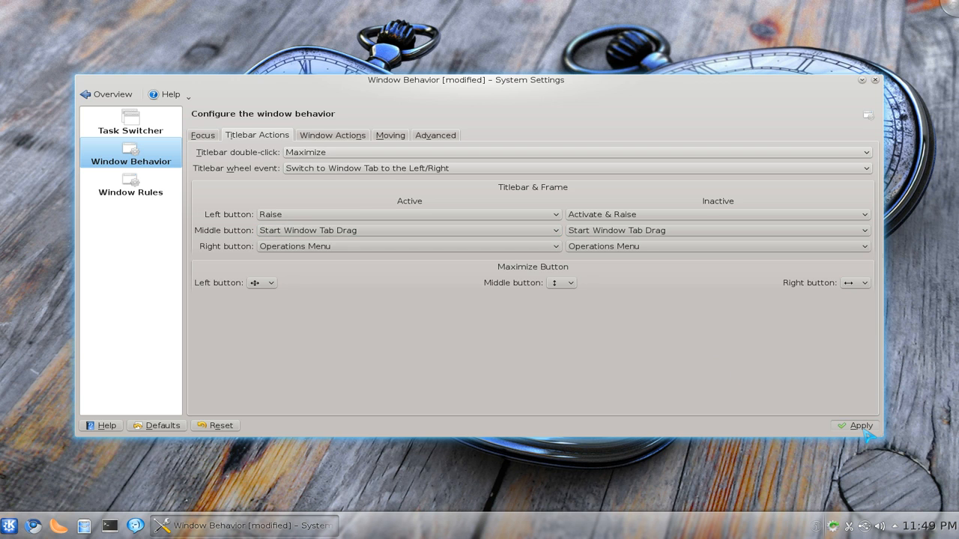
Apply the Window Behavior titlebar action changes.
left_click(860, 425)
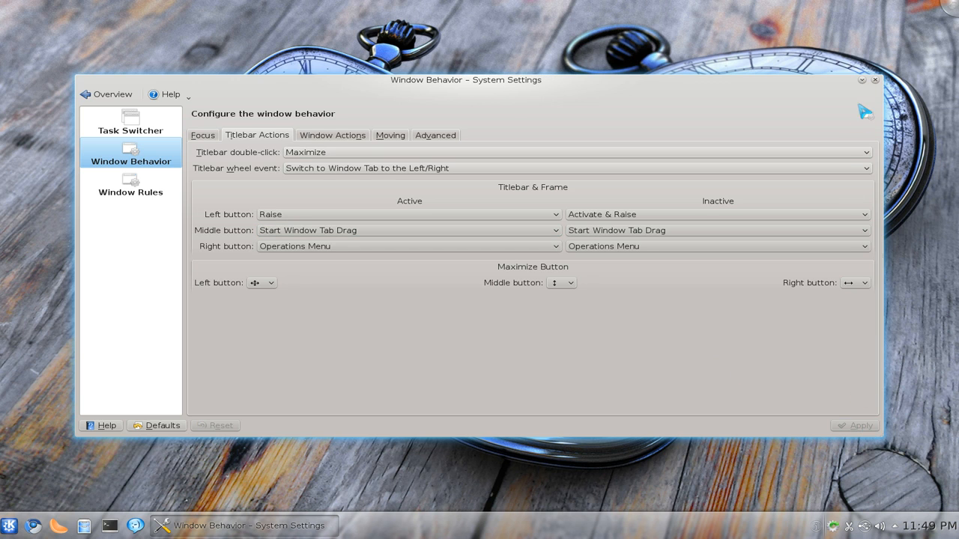